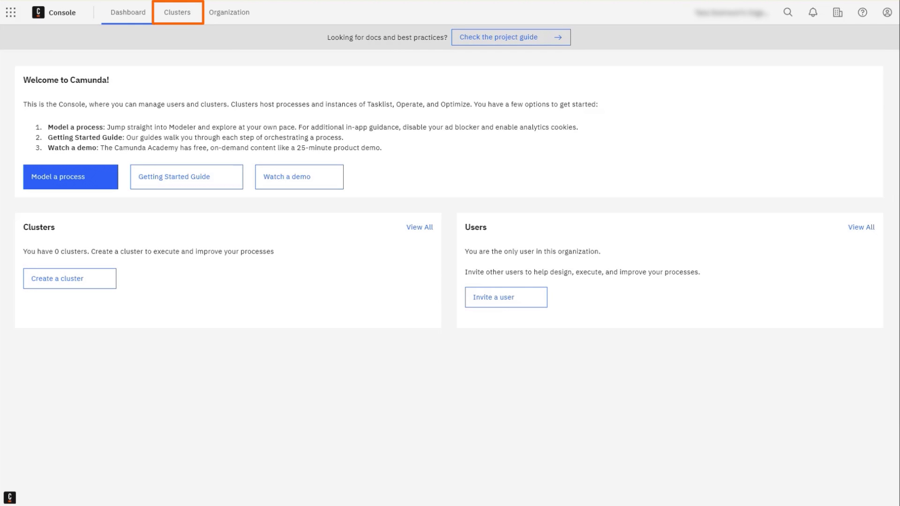
pyautogui.moveTo(90, 46)
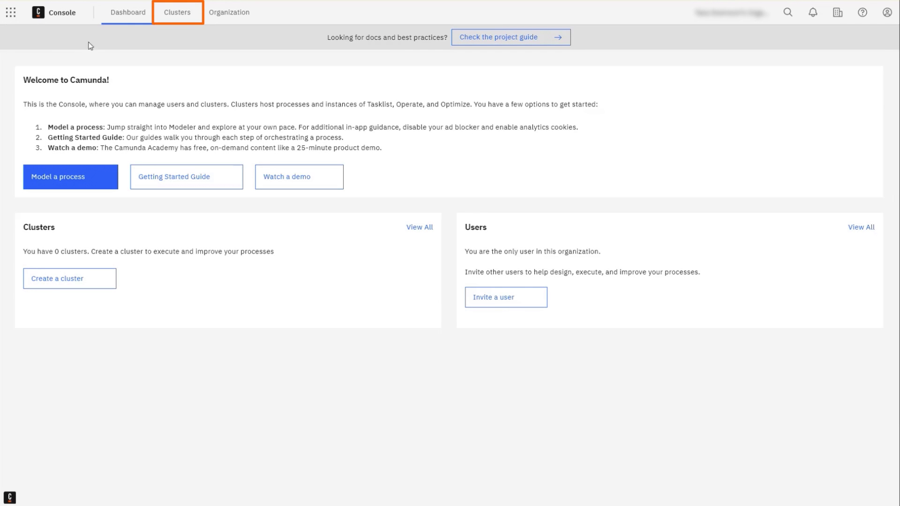
# Step: Show the Clusters page, which lists no clusters yet
pyautogui.click(177, 13)
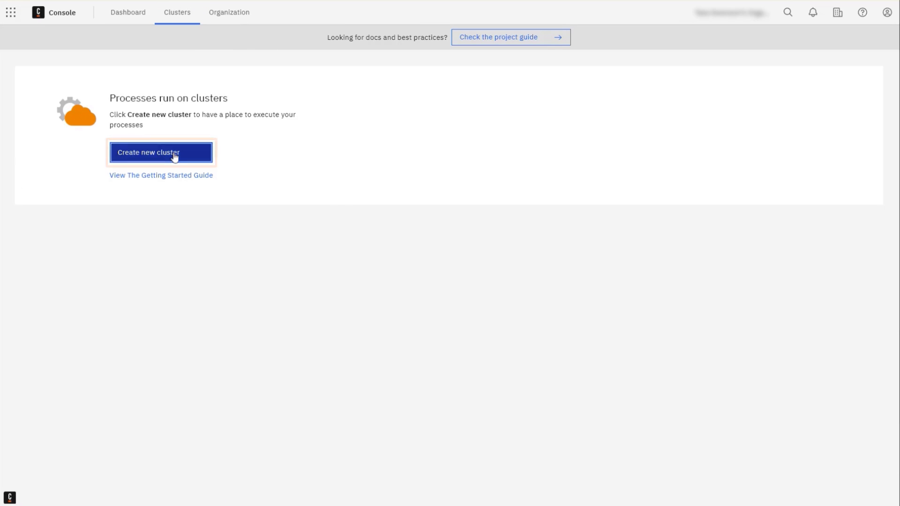
# Step: Begin a new cluster and name it Camundanzia
pyautogui.click(160, 152)
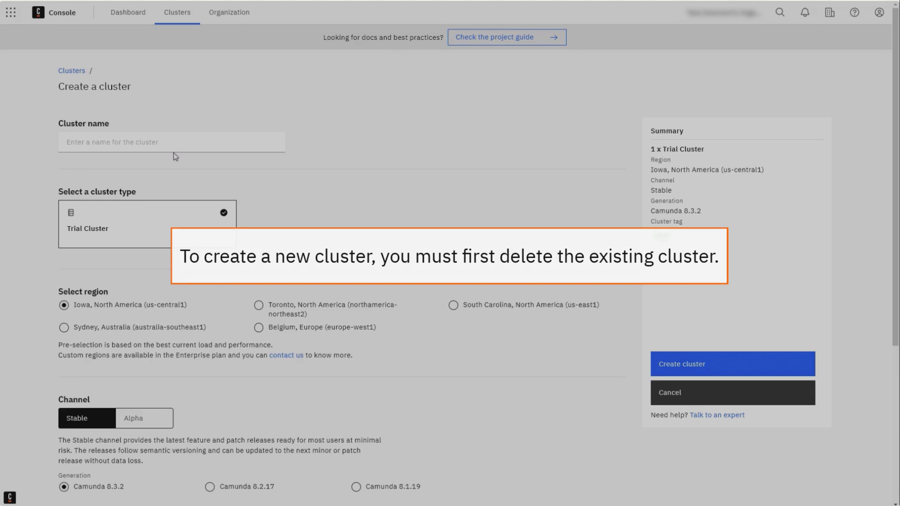
pyautogui.write('Camundanzia')
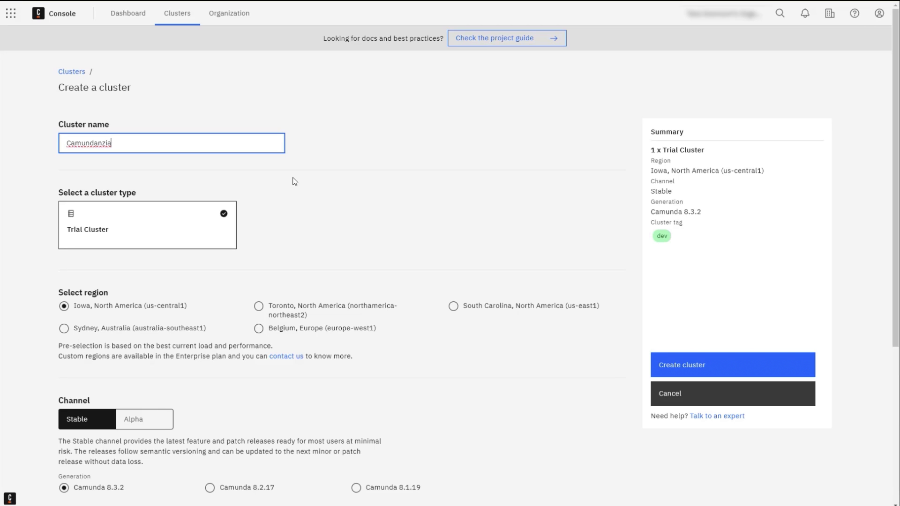
pyautogui.scroll(-3)
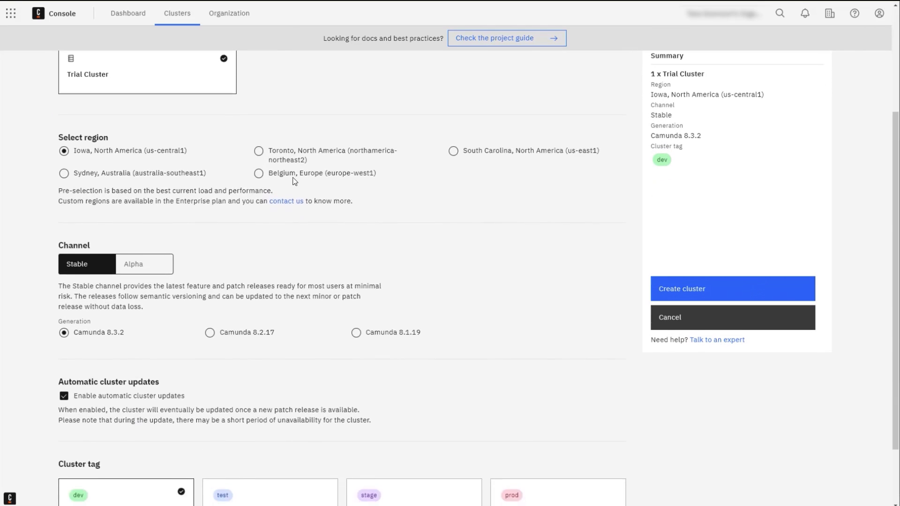
pyautogui.scroll(-3)
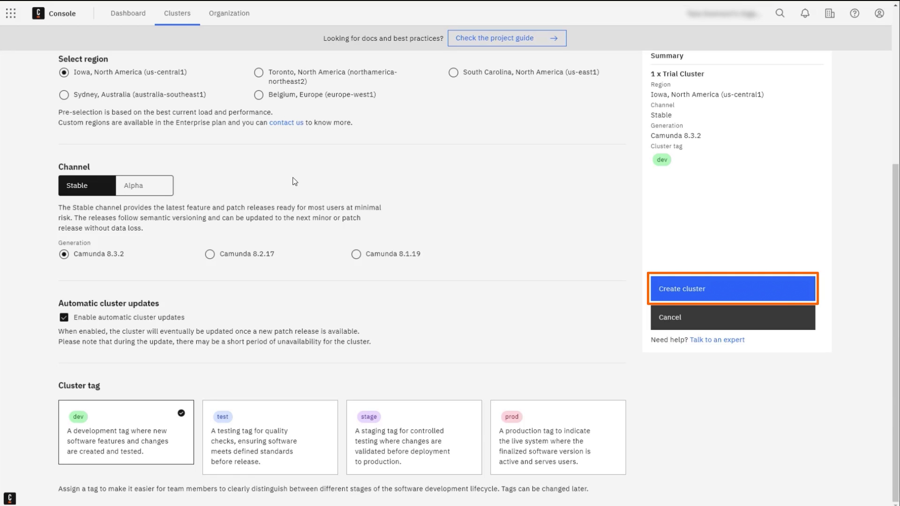
# Step: Create the Camundanzia trial cluster so it lists as Camunda 8.3.2 in Iowa, Creating
pyautogui.click(732, 289)
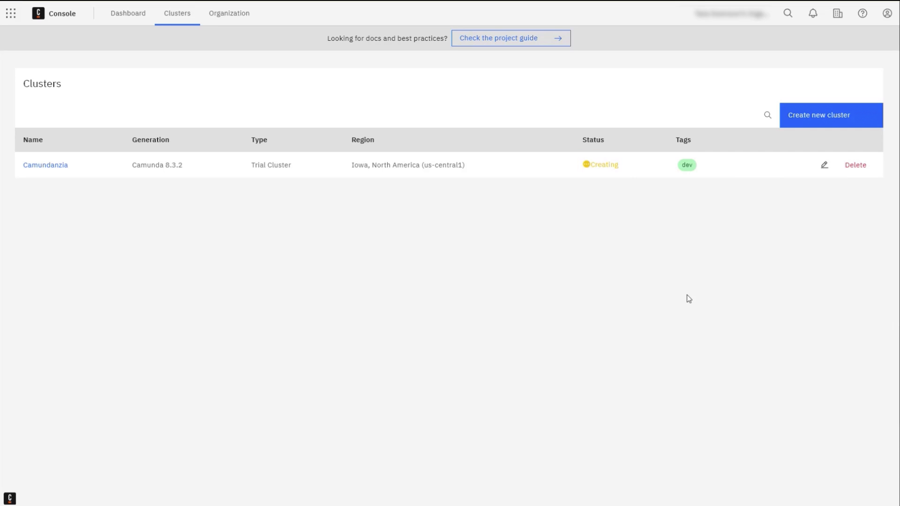
pyautogui.moveTo(332, 258)
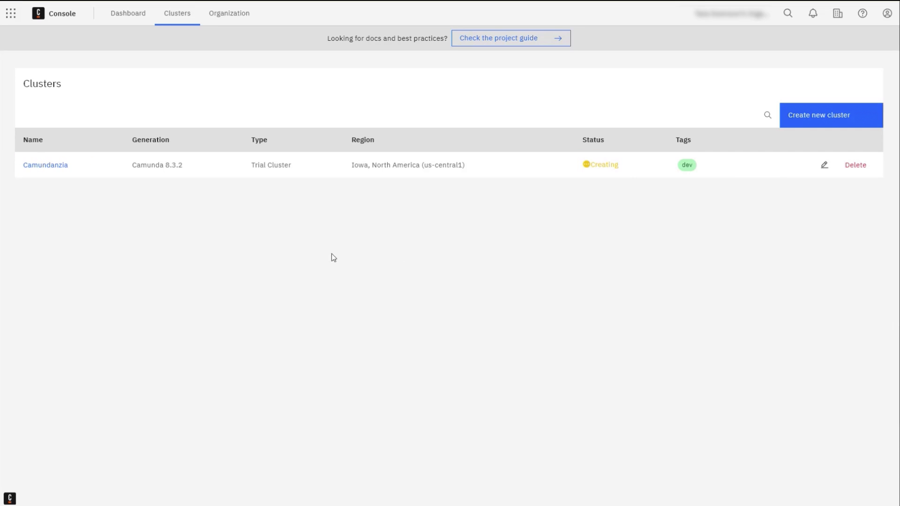
# Step: View Camundanzia's overview showing Zeebe, Tasklist, Operate and Optimize healthy
pyautogui.click(45, 165)
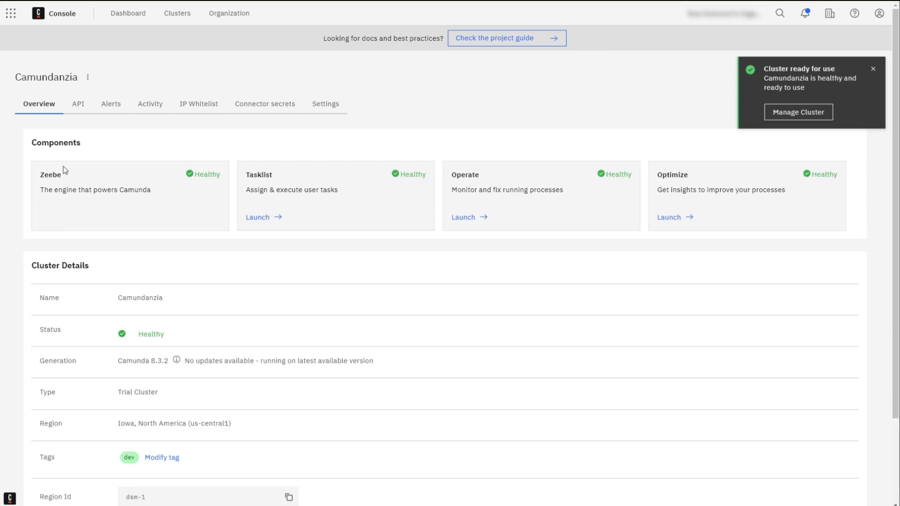
# Step: Delete Camundanzia from the clusters list, confirming with DELETE, leaving no clusters
pyautogui.click(177, 13)
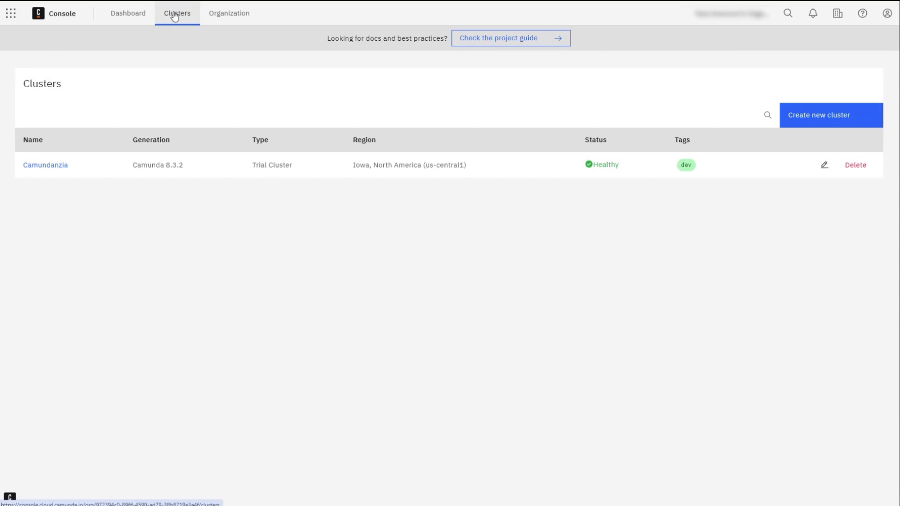
pyautogui.click(855, 164)
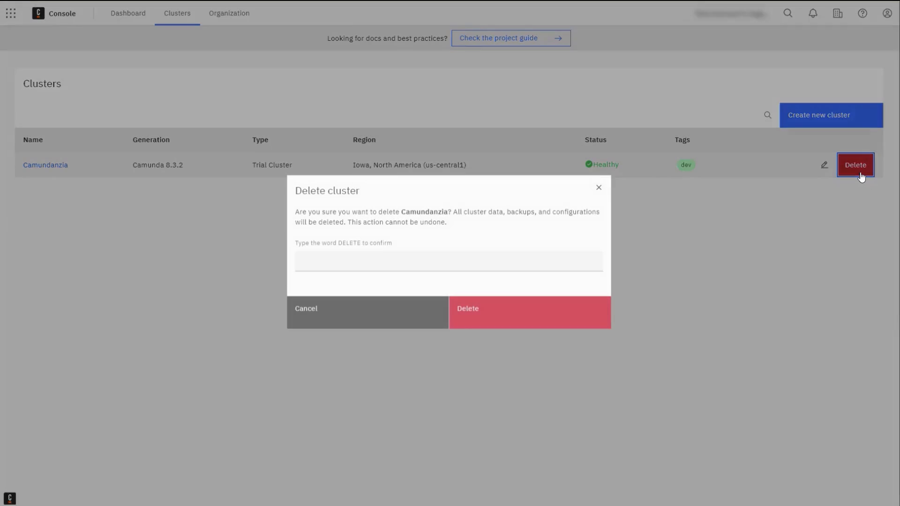
pyautogui.write('DELET')
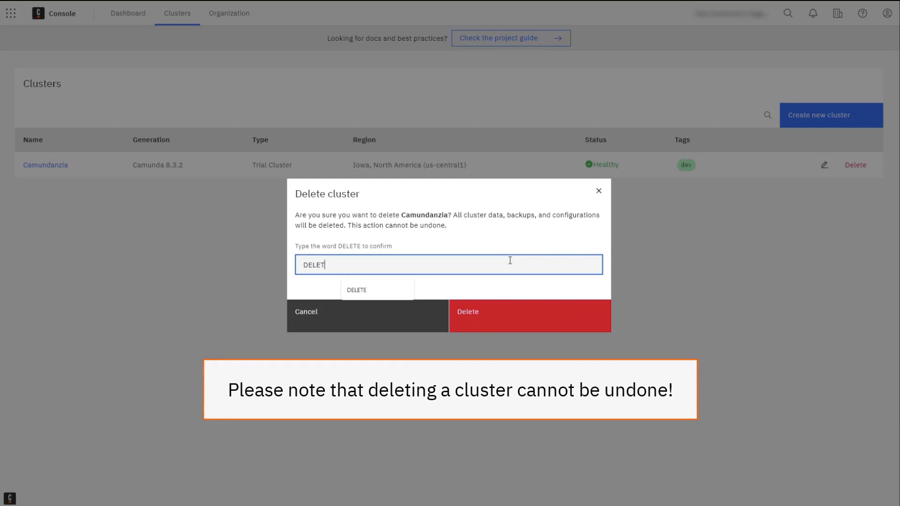
pyautogui.click(529, 316)
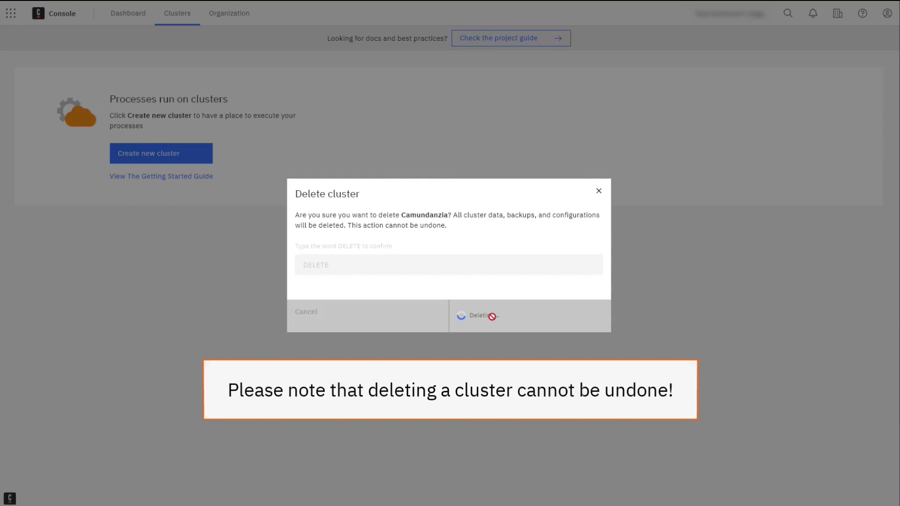
pyautogui.click(483, 314)
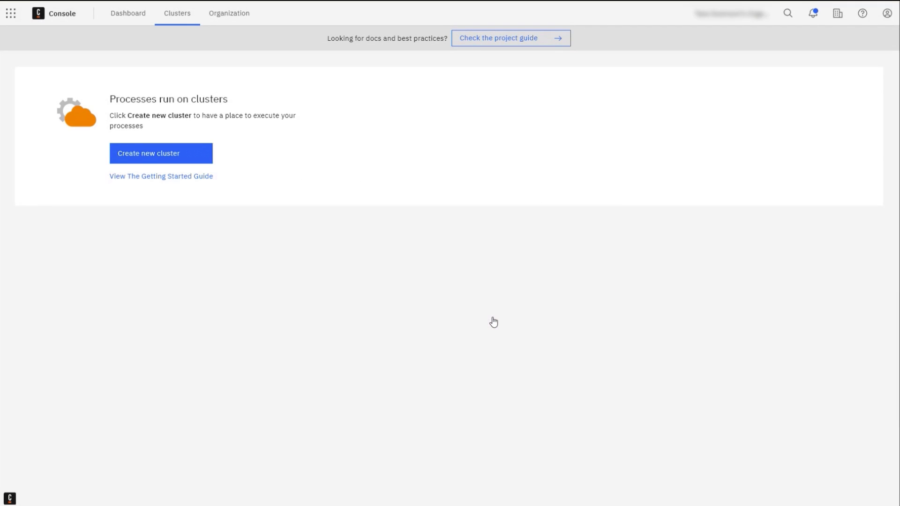